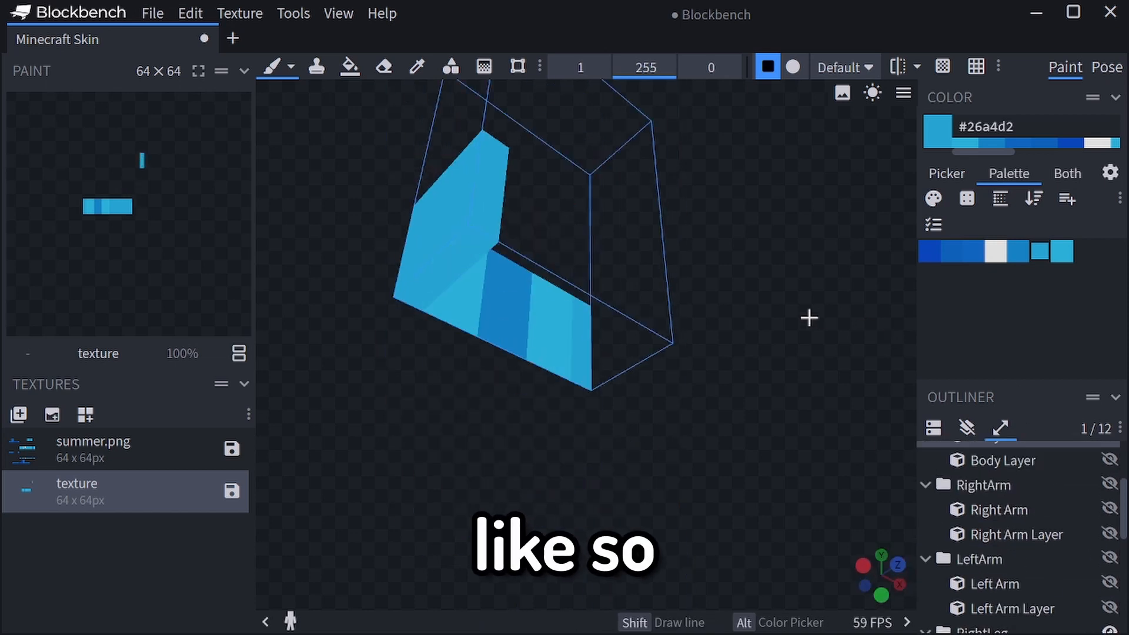
Brush a band of light and darker blue stripes across the Body Layer's front face
left_click_drag(809, 317, 710, 361)
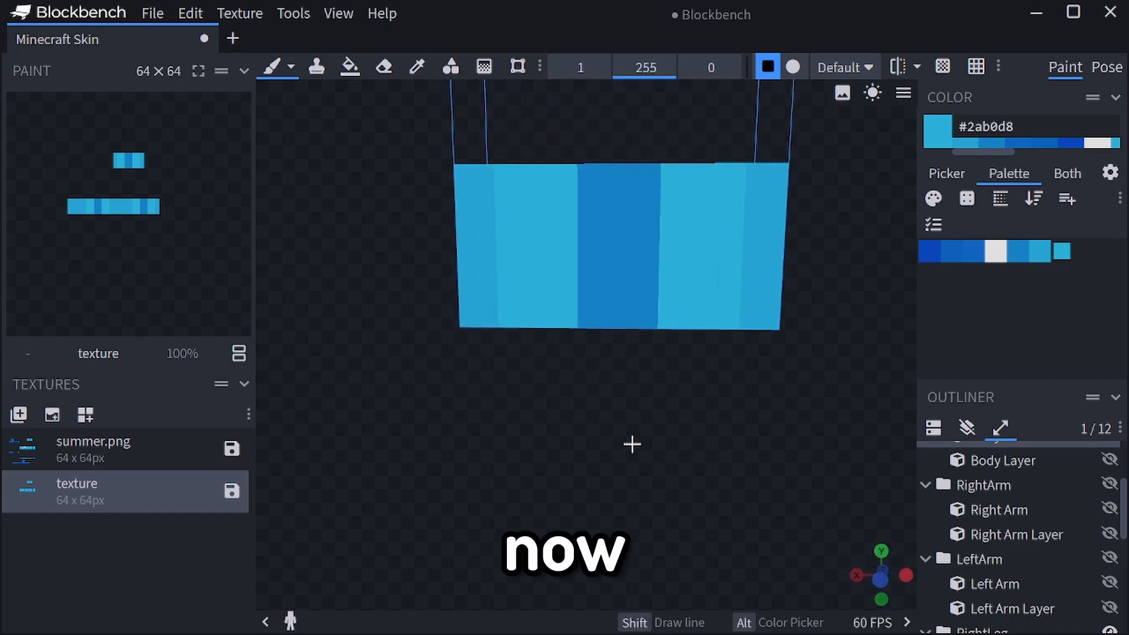
Paint two white vertical drawstring strips over the blue band on the torso front
left_click(995, 252)
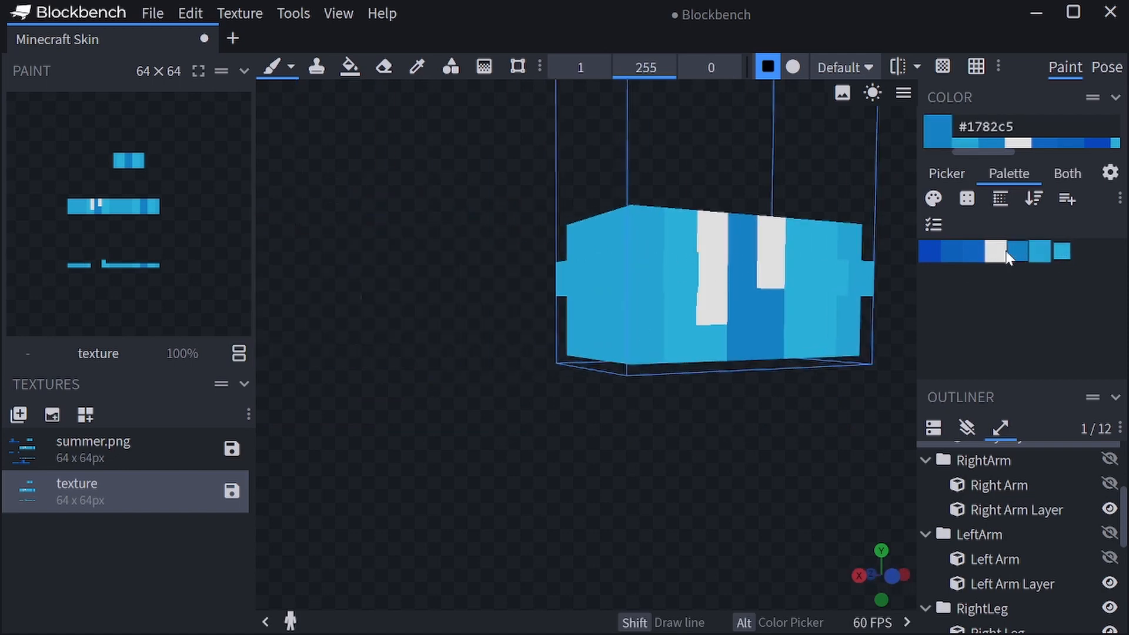
Finish the hoodie's lower band pixels and move to the Right Leg with dark blue #0a46ba
left_click(995, 252)
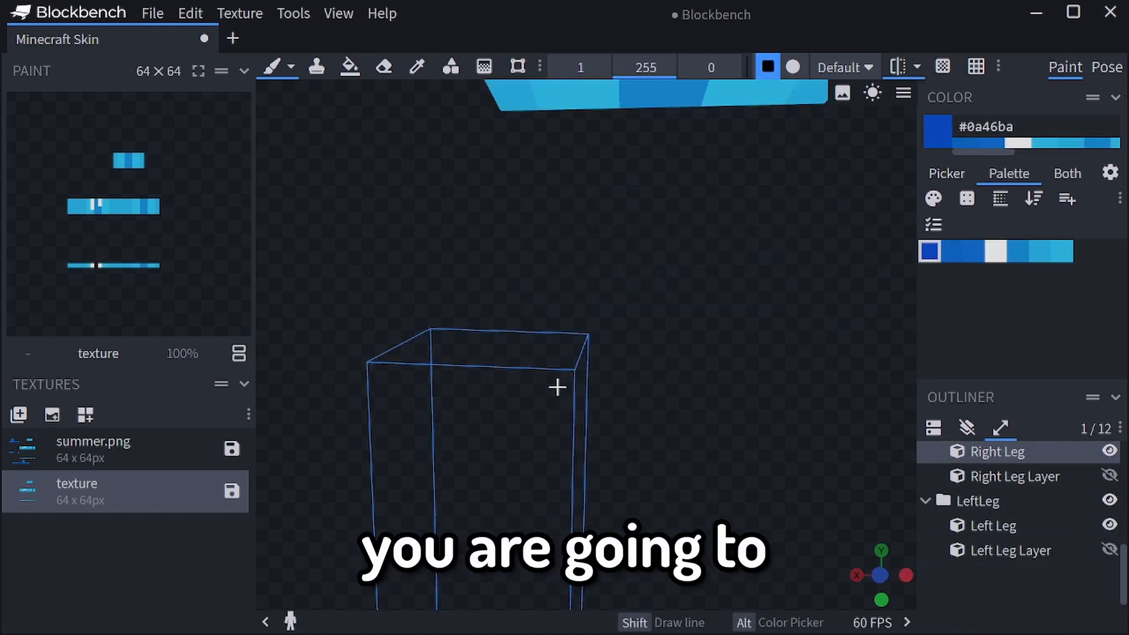
Paint the upper part of the Right Leg cube in dark blue shades
left_click(580, 372)
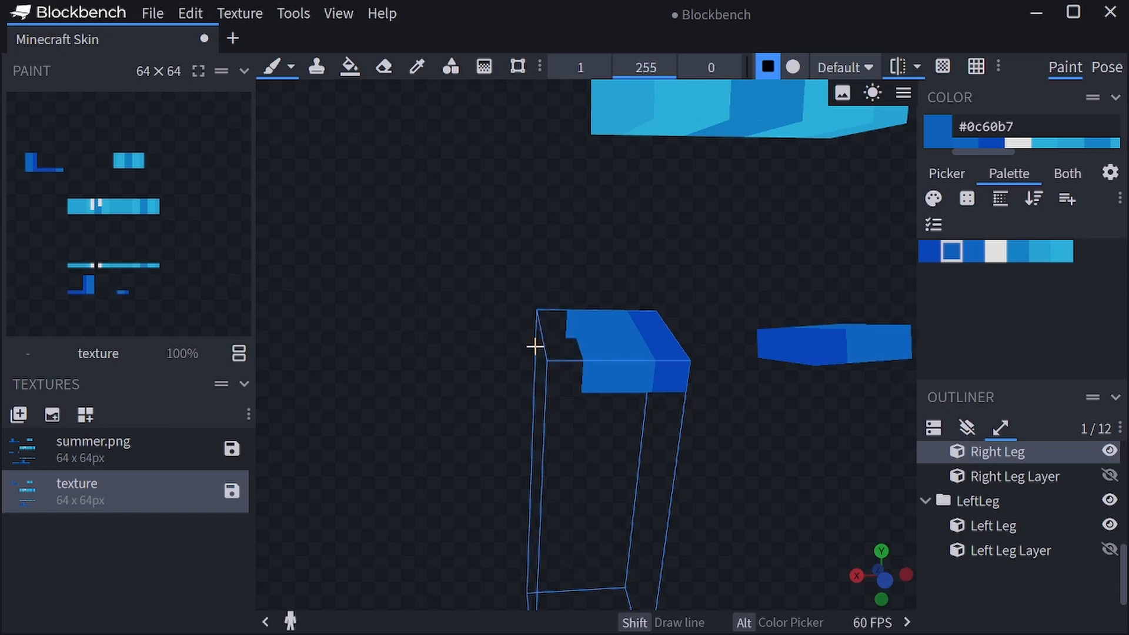
left_click_drag(537, 345, 612, 259)
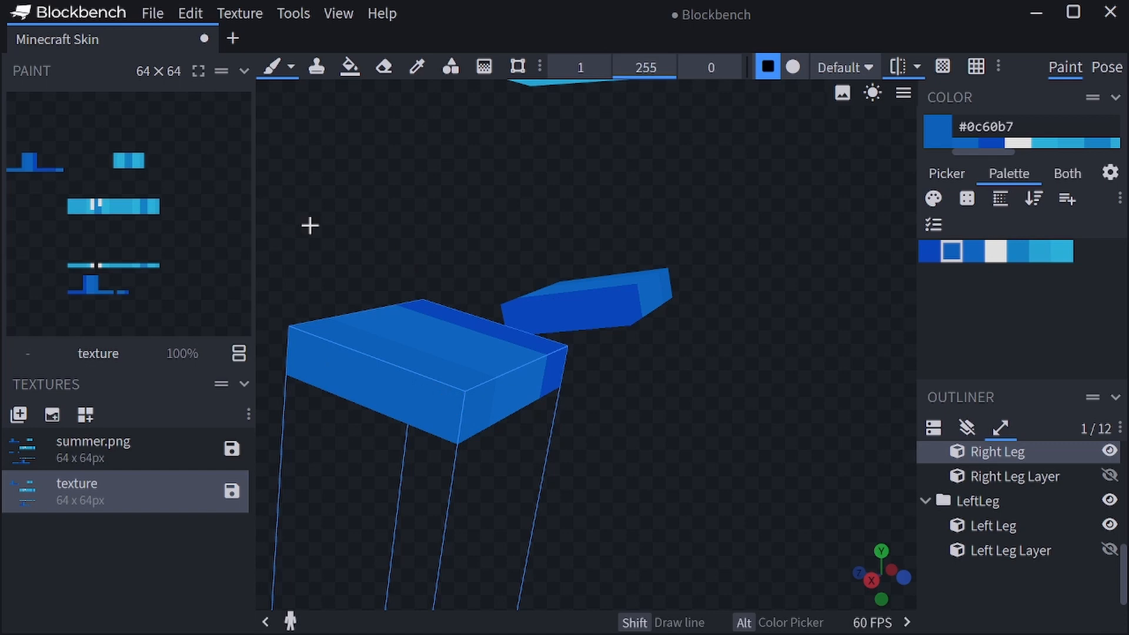
left_click_drag(310, 224, 533, 496)
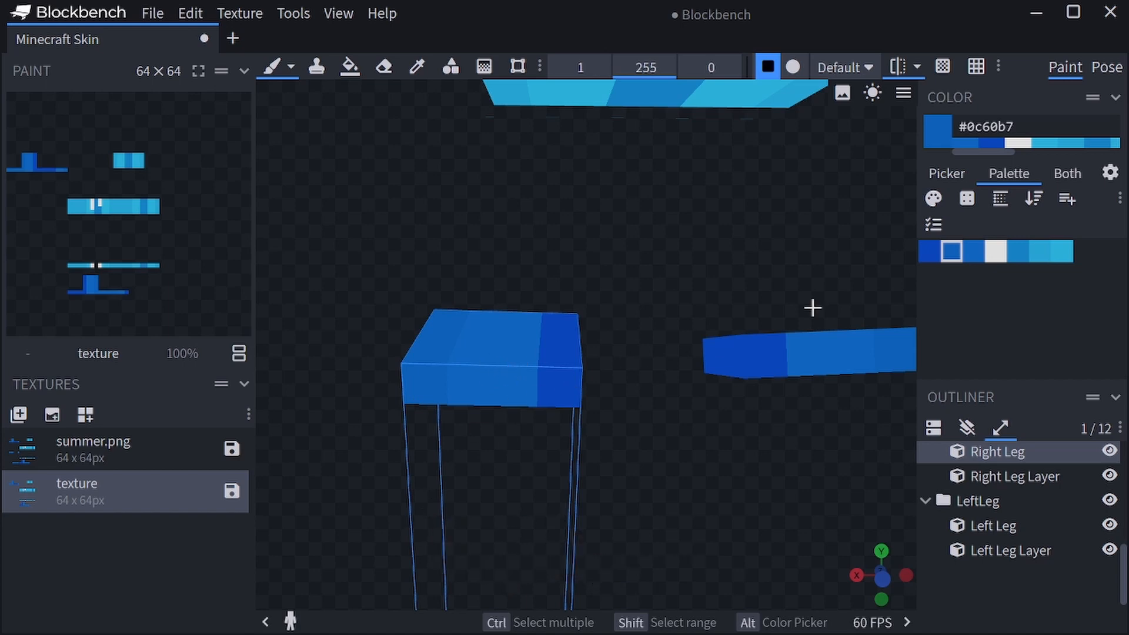
mouse_move(1083, 308)
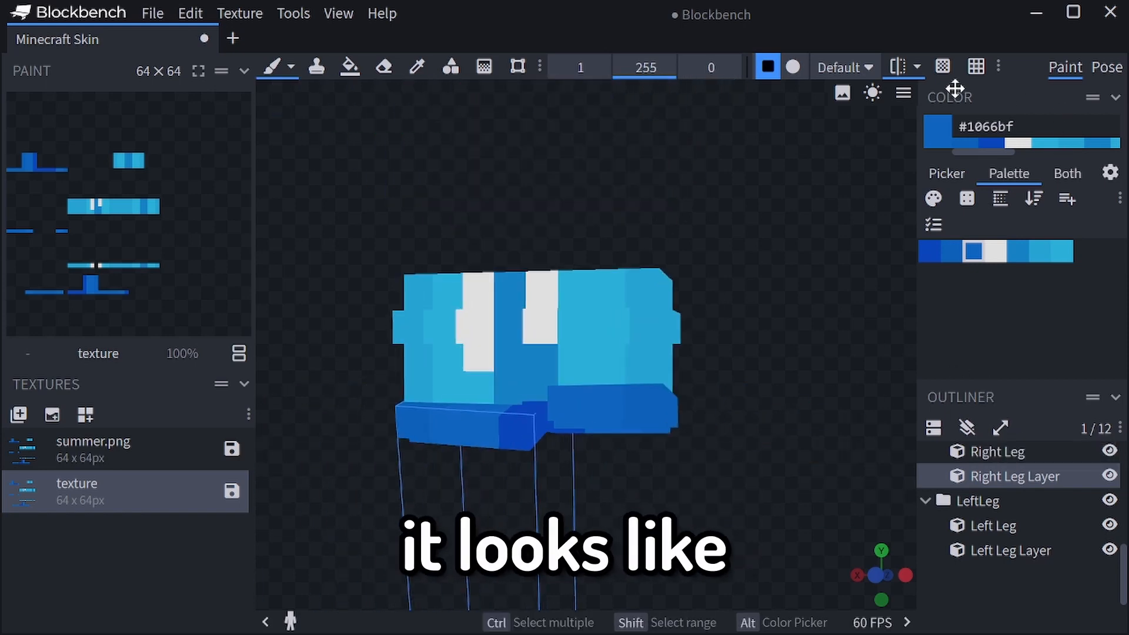
Turn on viewport shading to preview the hoodie under lighting
left_click(872, 93)
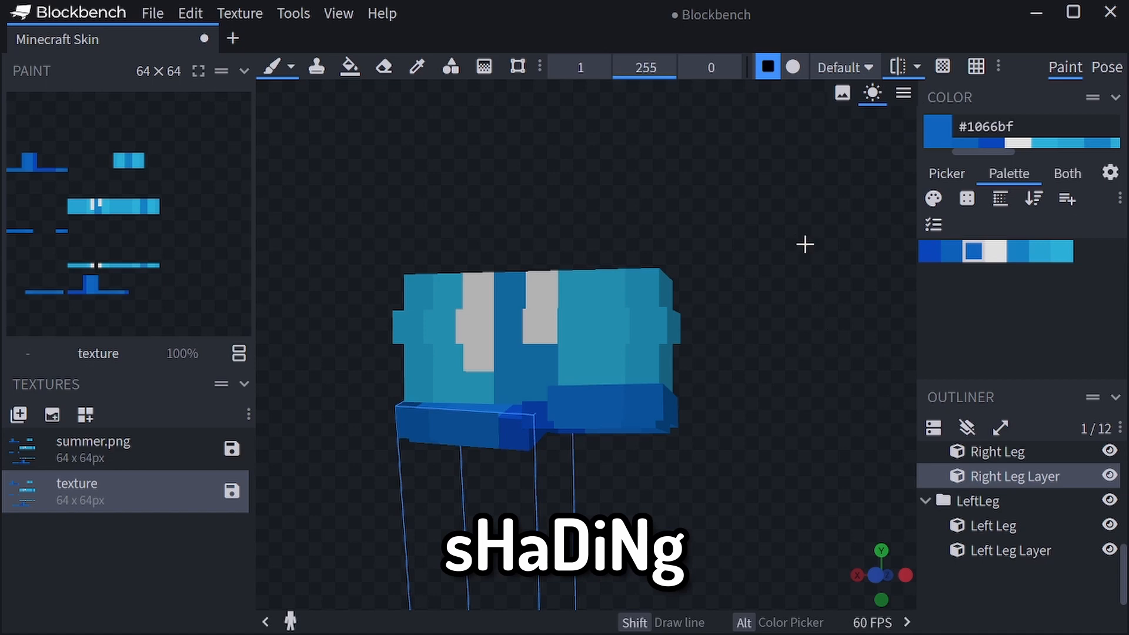